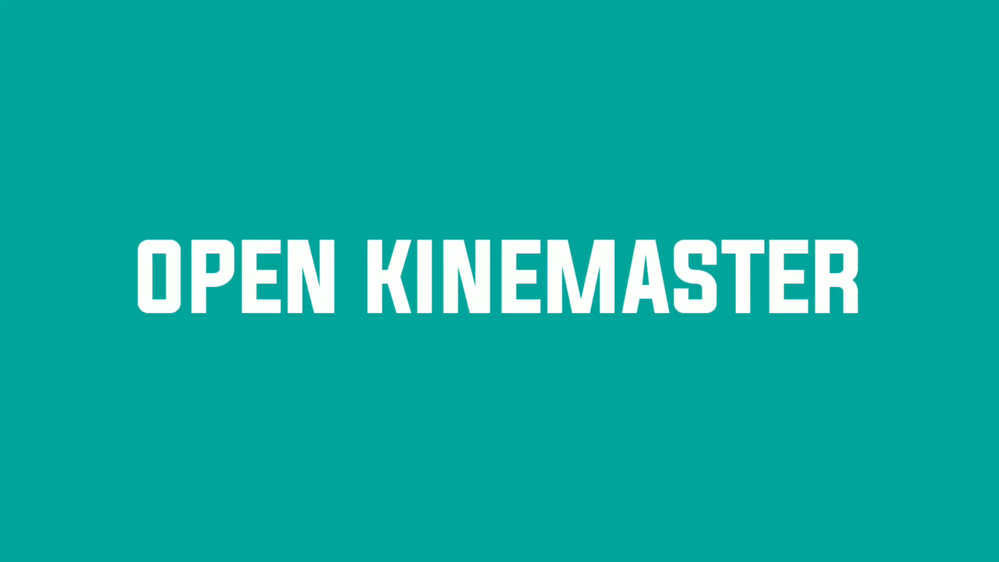
# Start a new KineMaster project with the 16:9 widescreen aspect ratio.
pyautogui.click(499, 281)
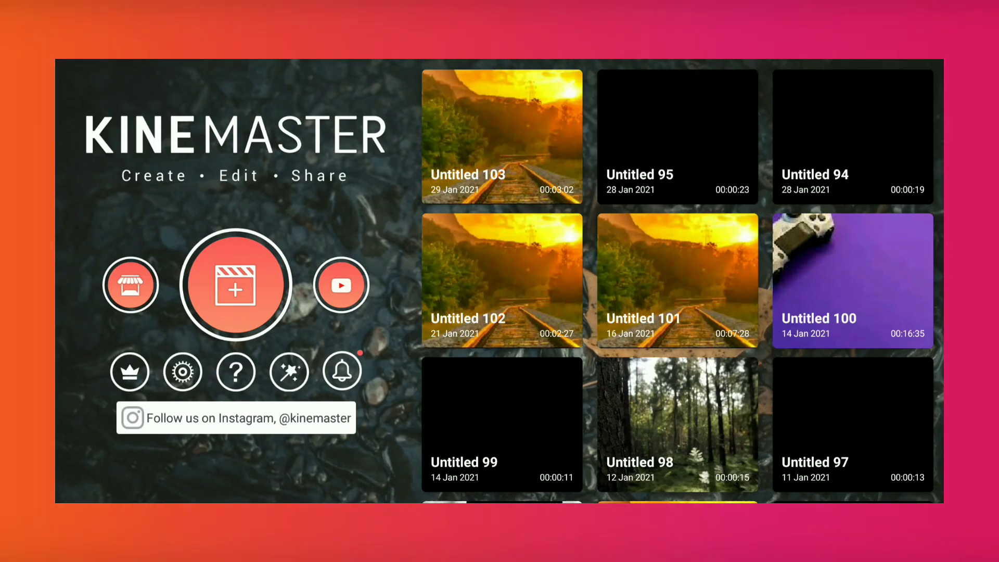
pyautogui.click(236, 284)
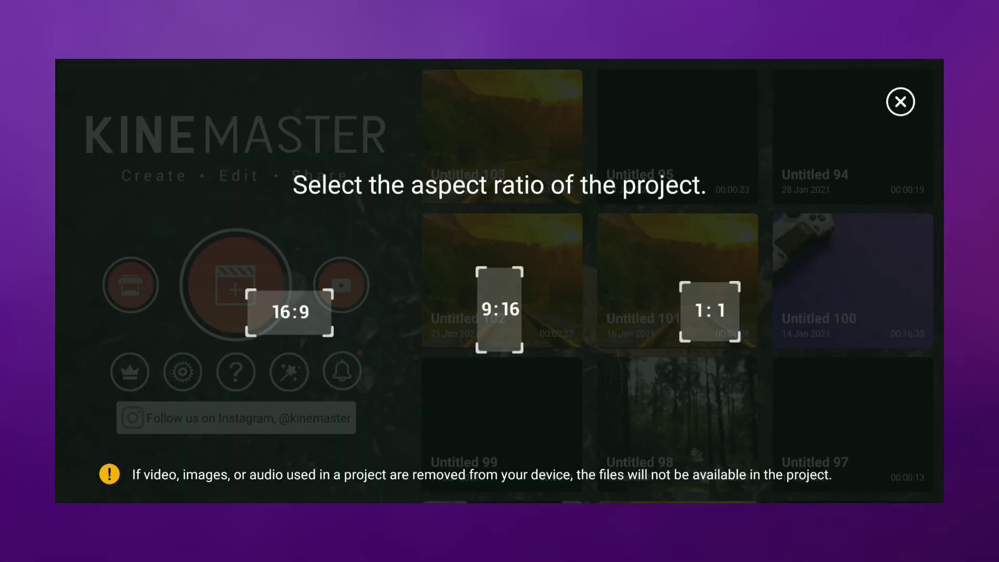
pyautogui.click(900, 101)
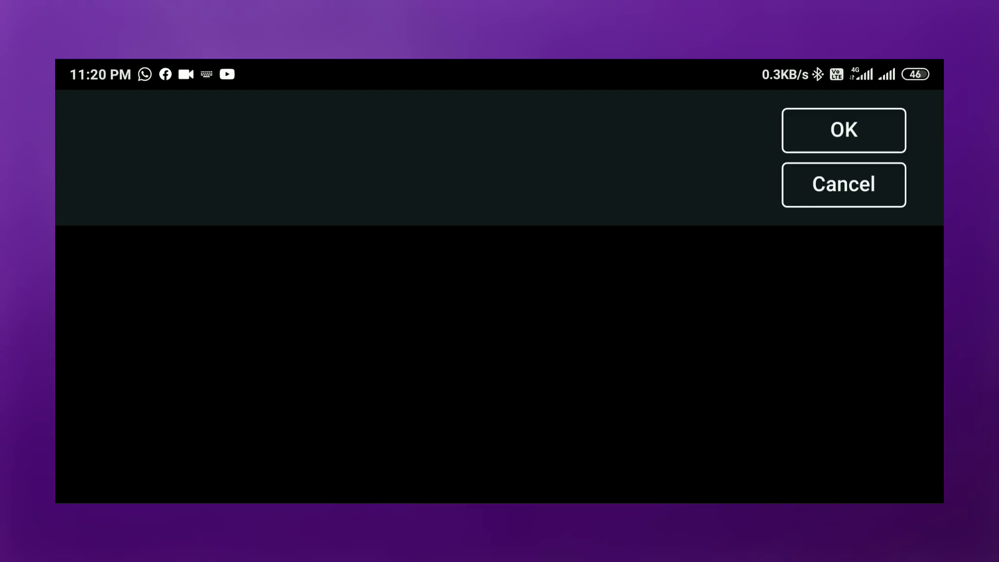
# Add a text layer reading 'SHINING' and select it on the timeline.
pyautogui.write('SHINI')
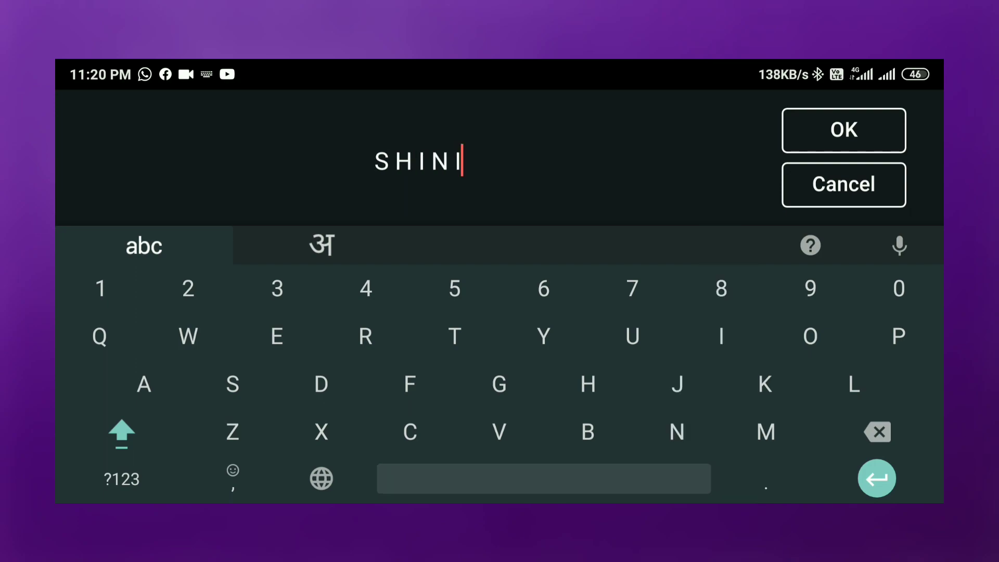
pyautogui.write('NG')
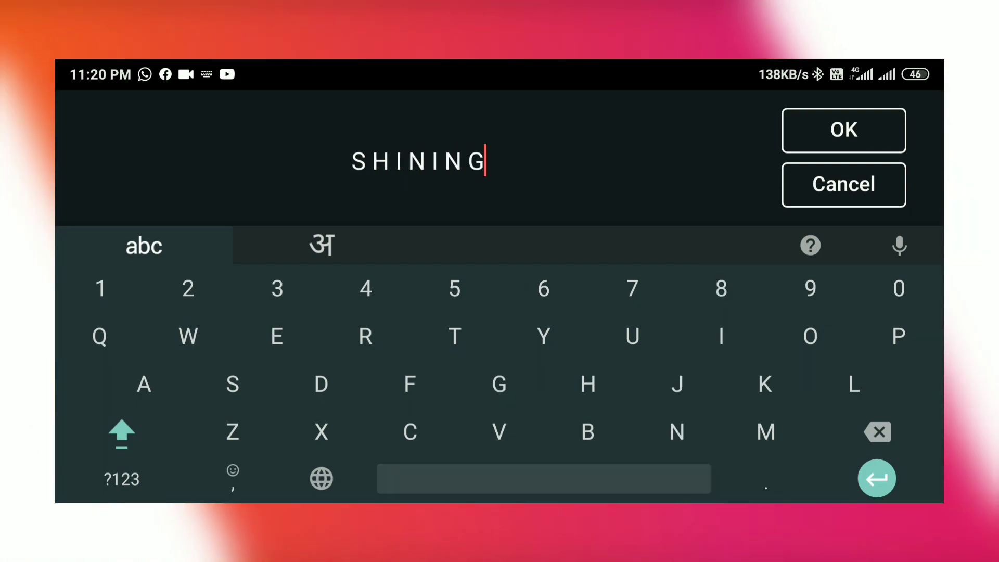
pyautogui.click(843, 130)
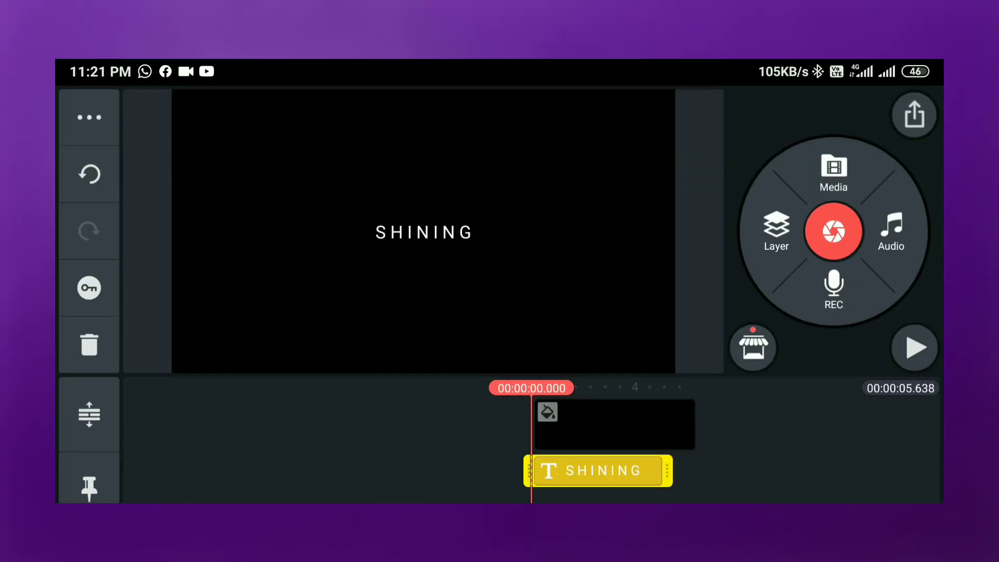
pyautogui.click(598, 471)
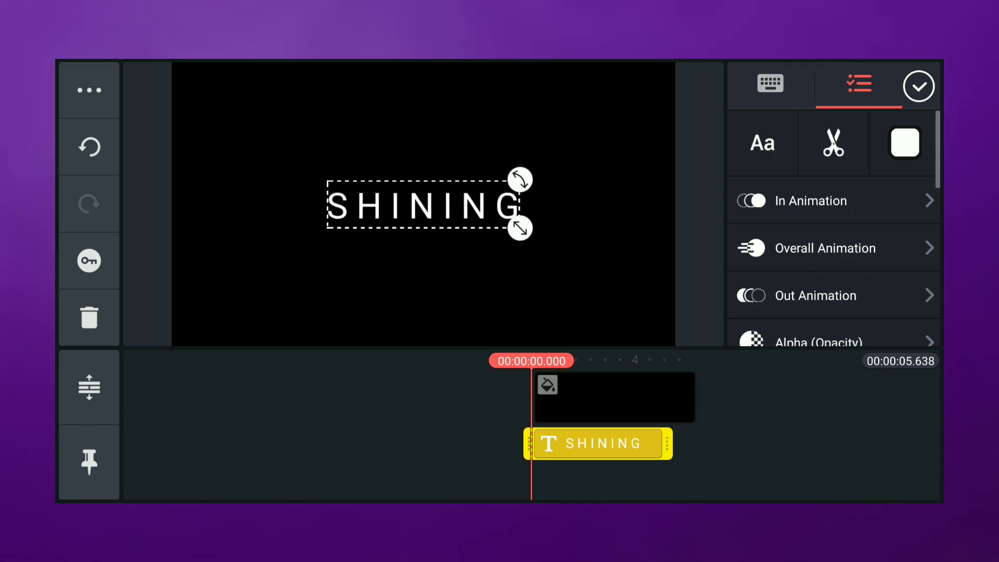
# Give the SHINING text a bold font from the Cyrillic category and grey #808080 colour.
pyautogui.click(761, 143)
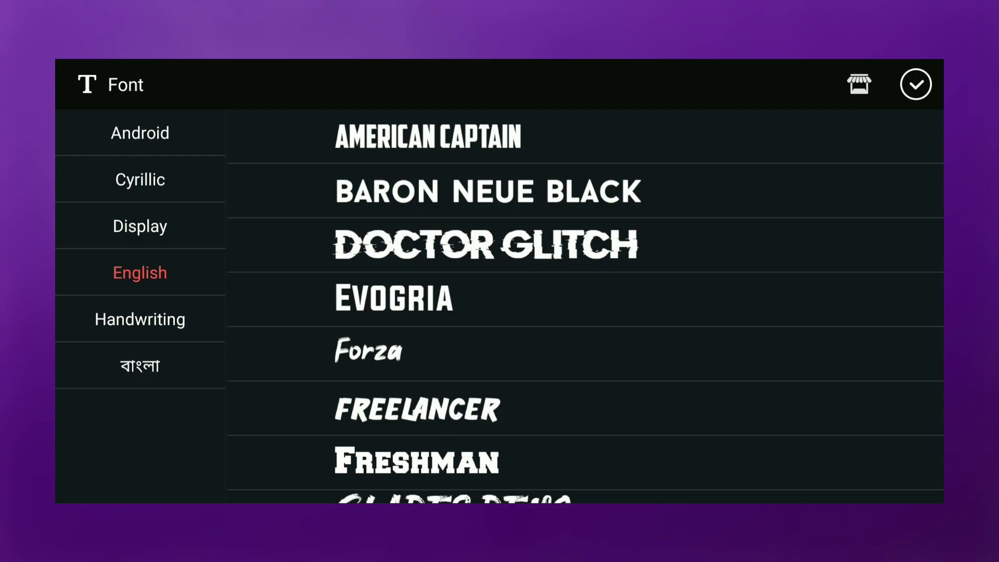
pyautogui.click(139, 179)
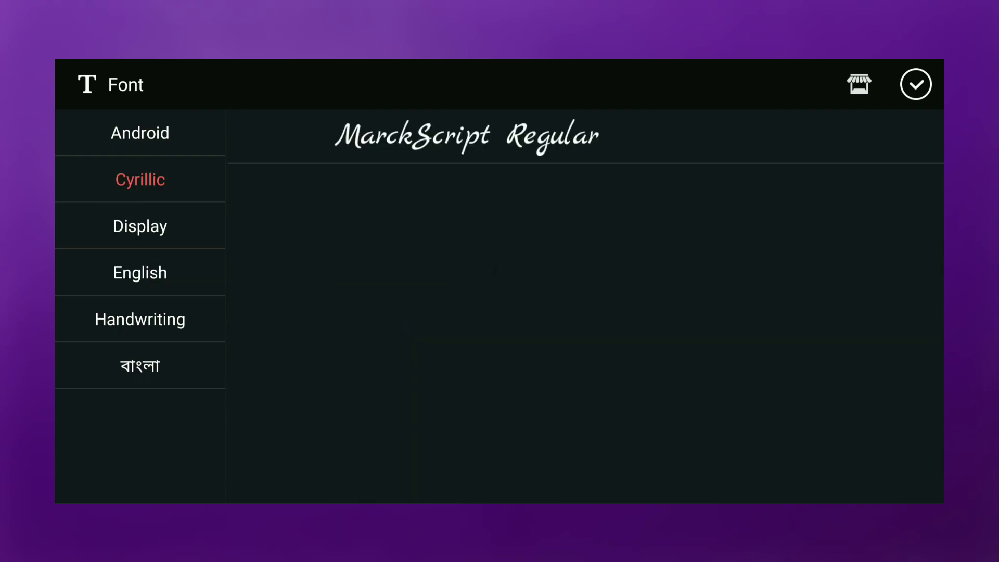
pyautogui.click(916, 83)
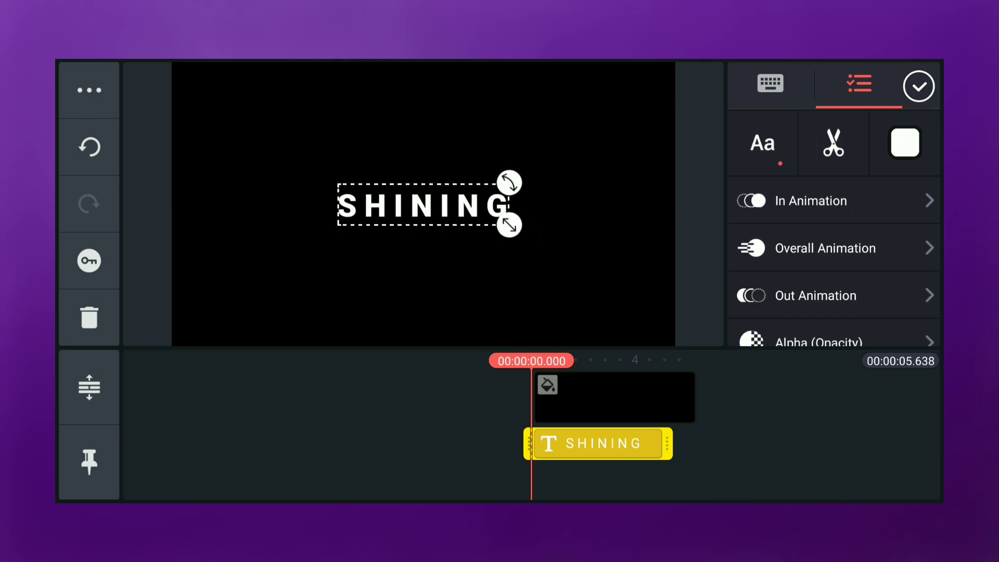
pyautogui.click(903, 143)
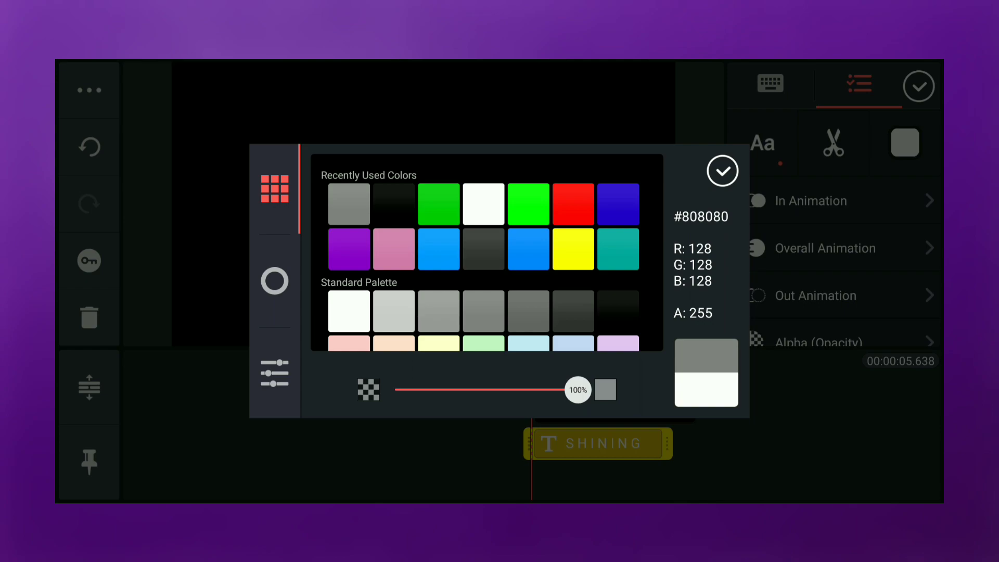
pyautogui.click(723, 170)
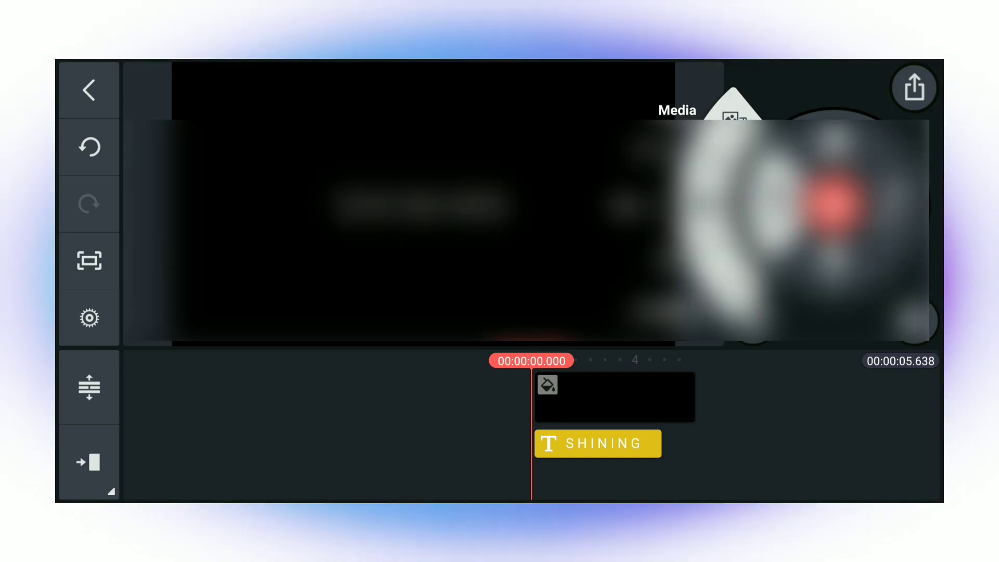
# Add a white solid-colour layer with a feathered mask (feather 10).
pyautogui.click(545, 384)
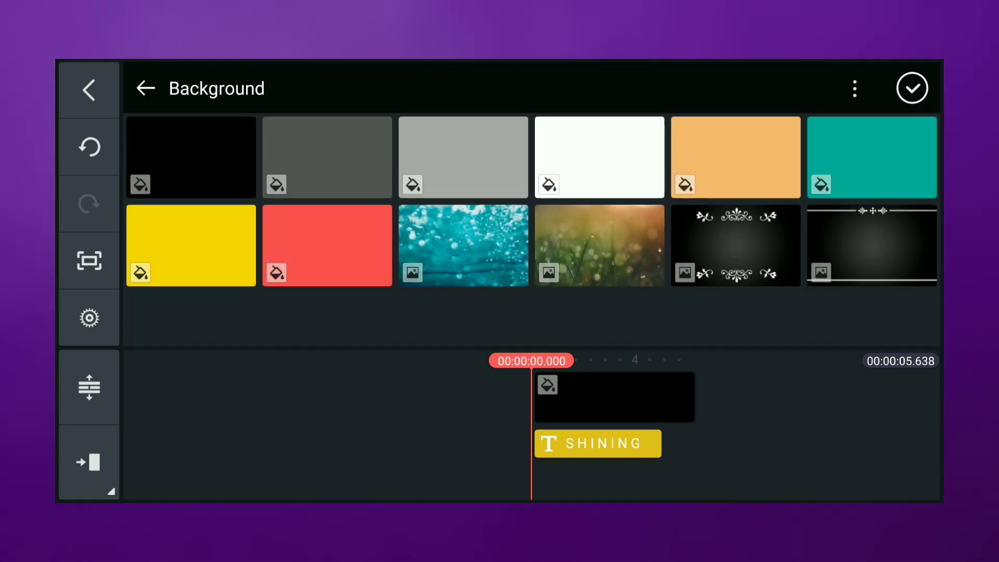
pyautogui.click(598, 157)
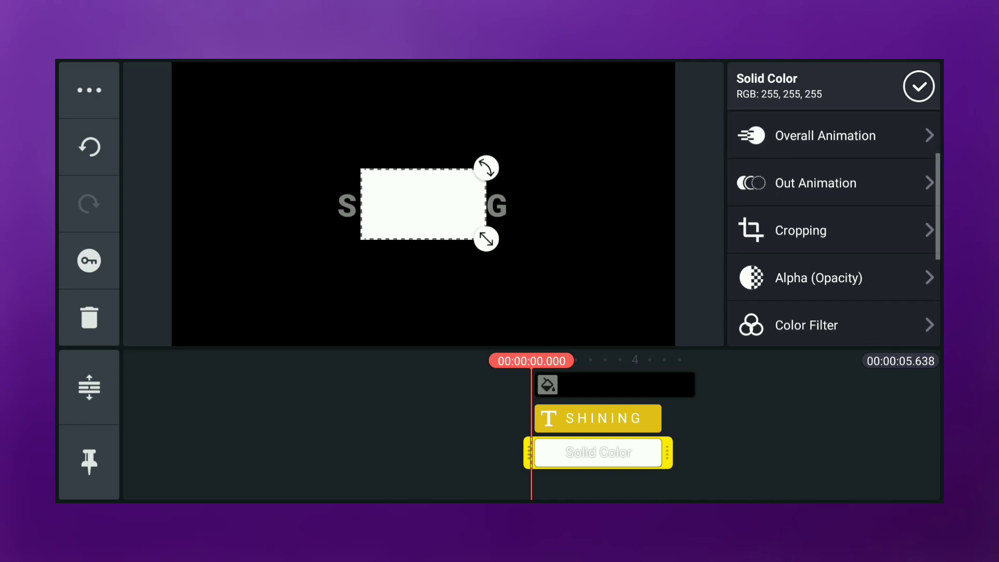
pyautogui.scroll(-3)
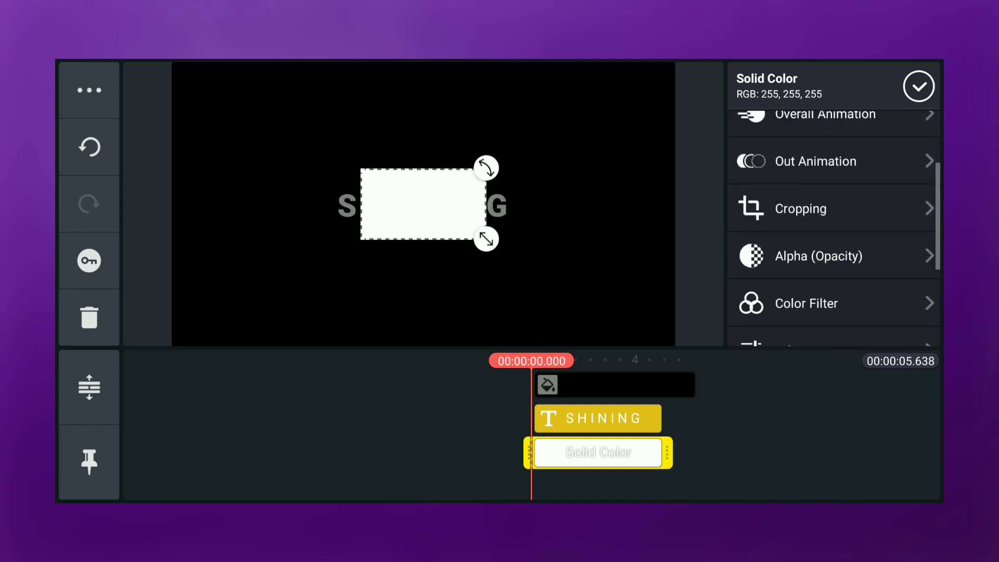
pyautogui.click(800, 209)
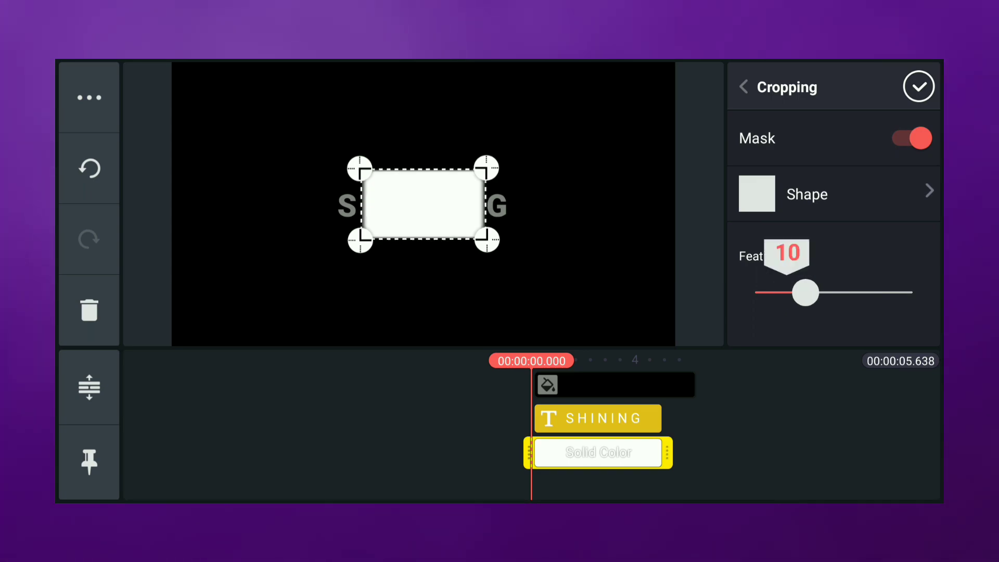
pyautogui.click(919, 86)
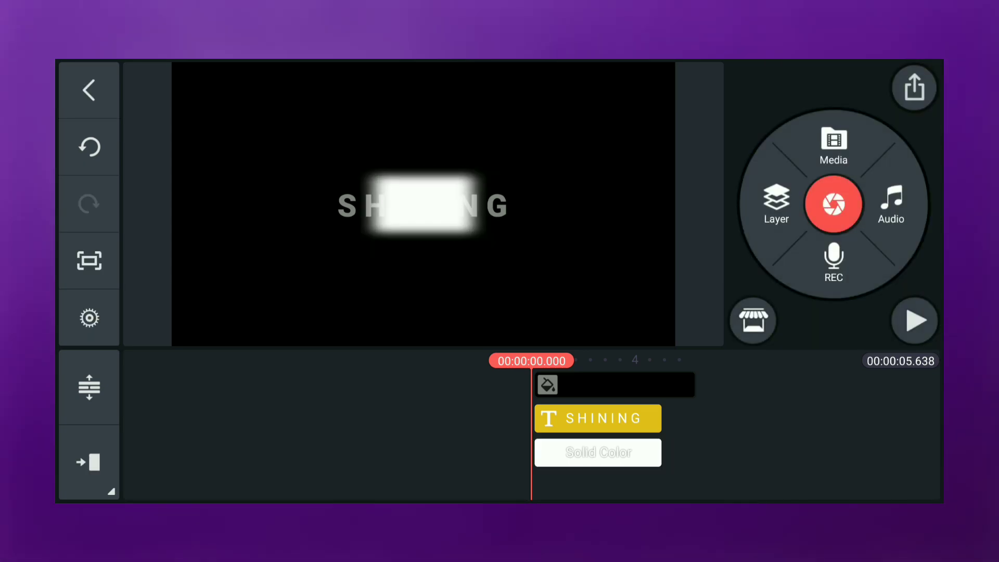
# Reshape the white layer's mask into a narrow vertical bar with feather 45.
pyautogui.click(597, 452)
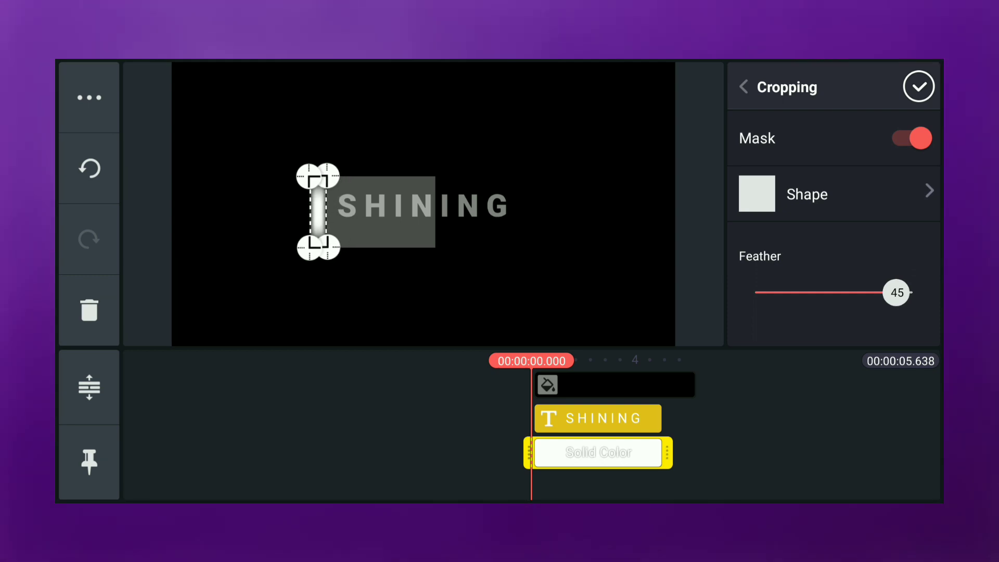
pyautogui.click(918, 87)
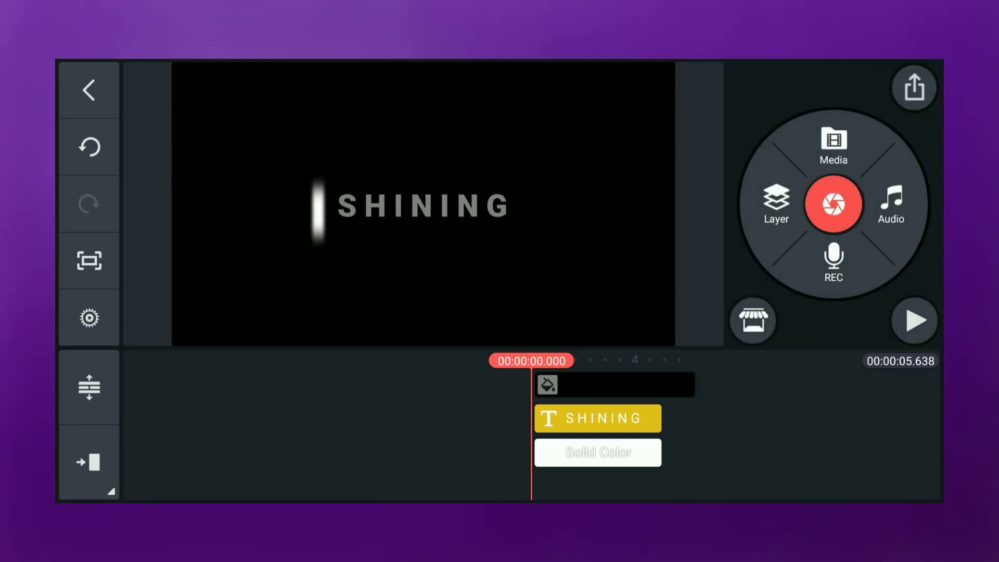
pyautogui.click(596, 452)
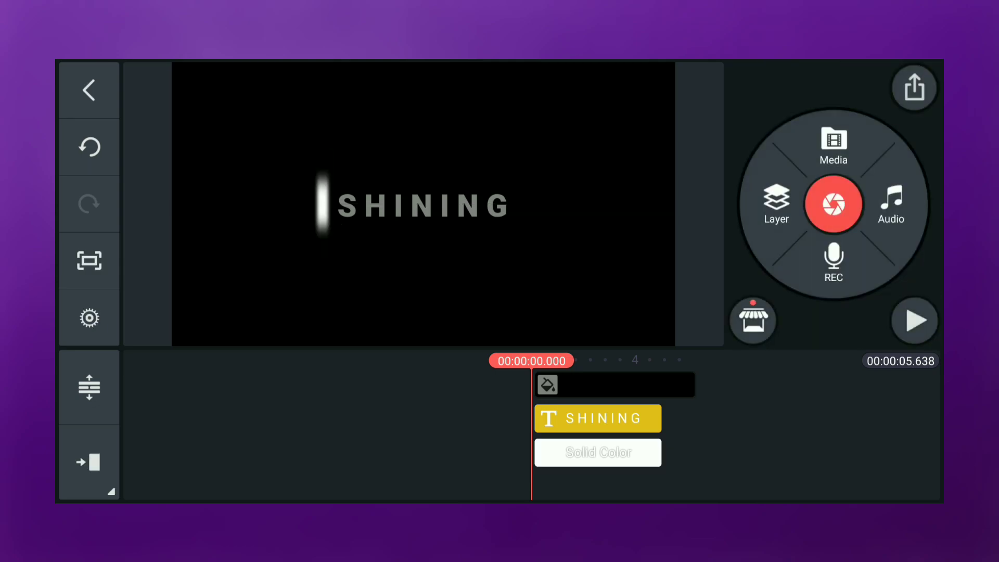
# Select the white bar layer and set its blend mode over the text.
pyautogui.click(597, 452)
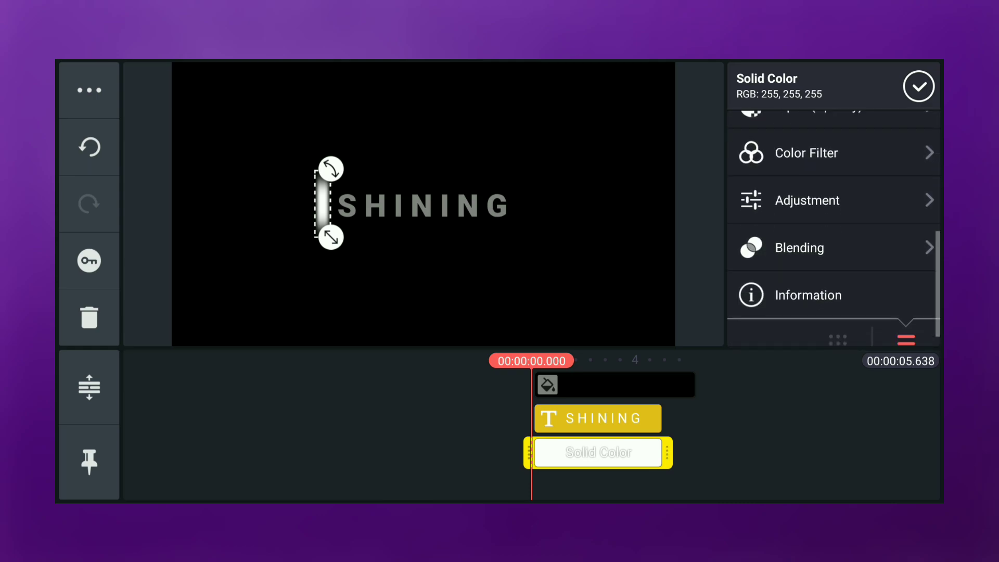
pyautogui.click(800, 248)
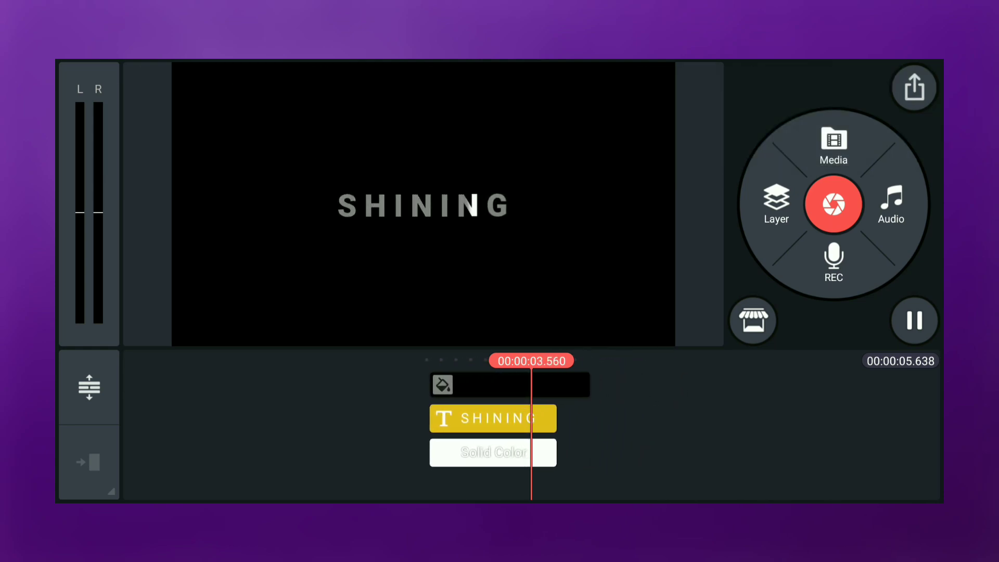
# Play the light-sweep animation several times, then bring up the export settings.
pyautogui.click(914, 320)
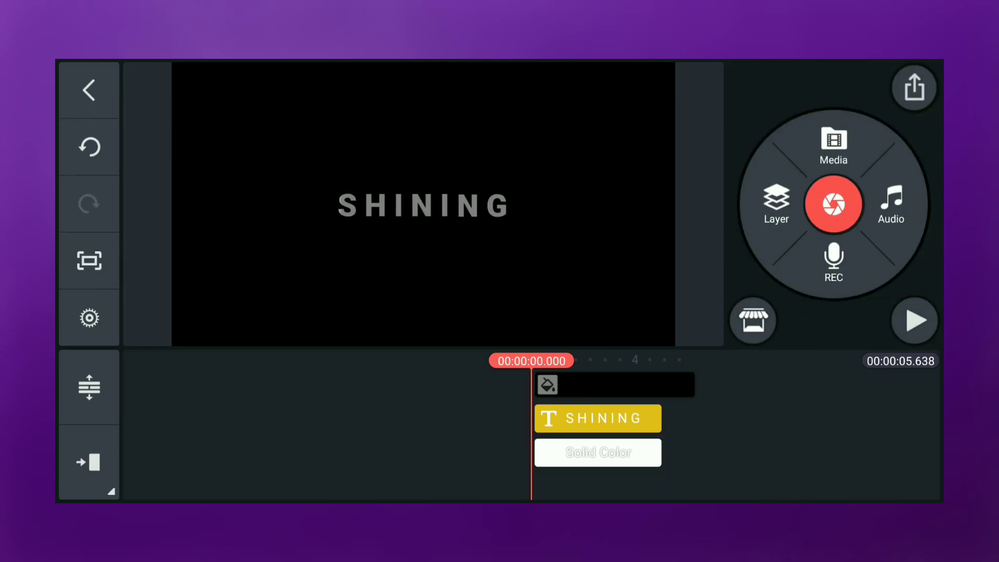
pyautogui.click(597, 418)
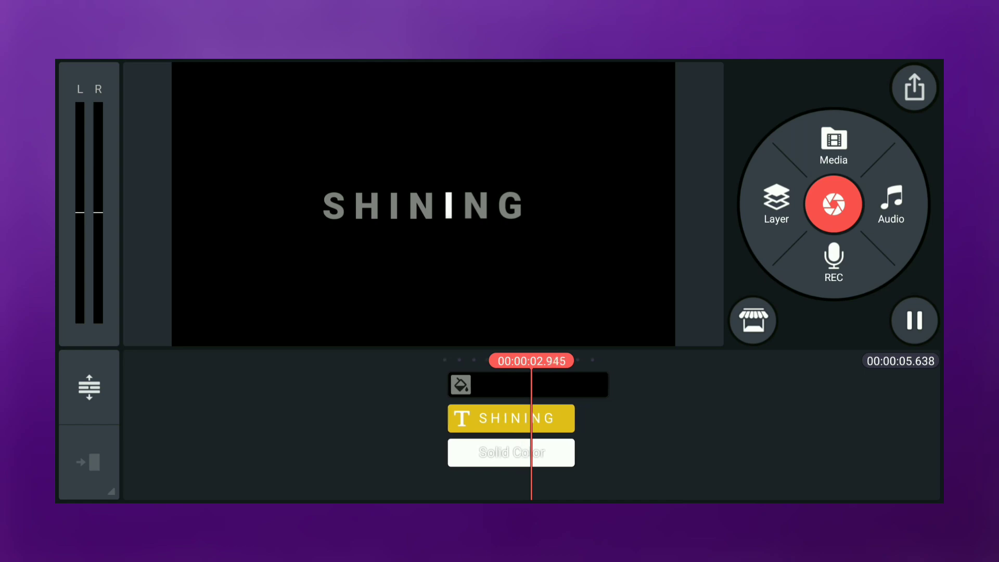
pyautogui.click(913, 321)
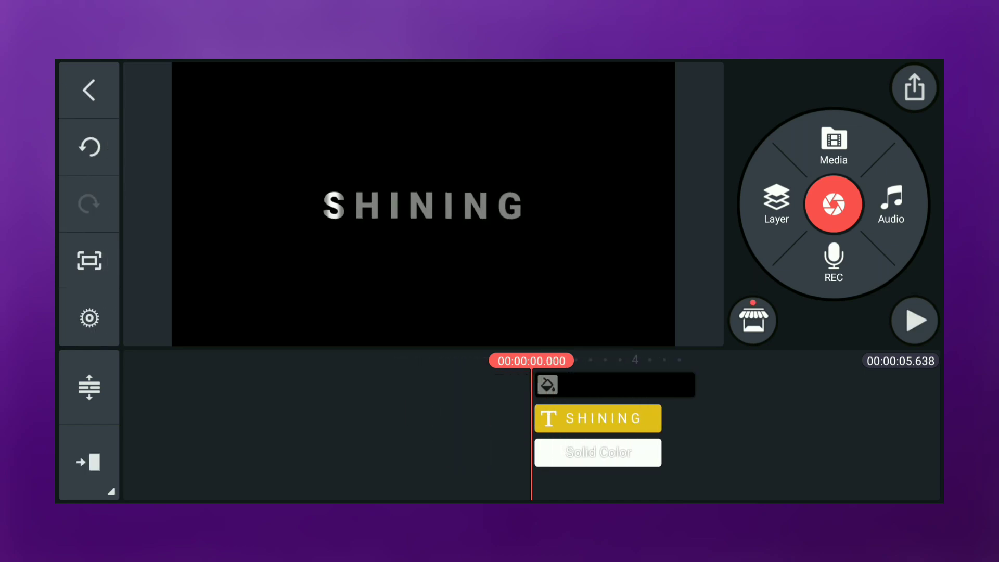
pyautogui.click(597, 418)
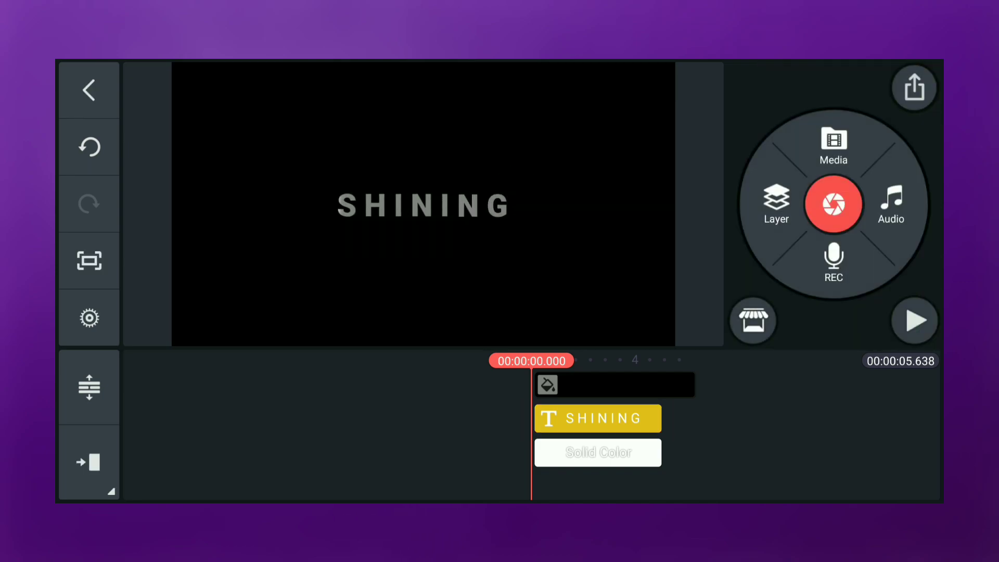
pyautogui.click(914, 321)
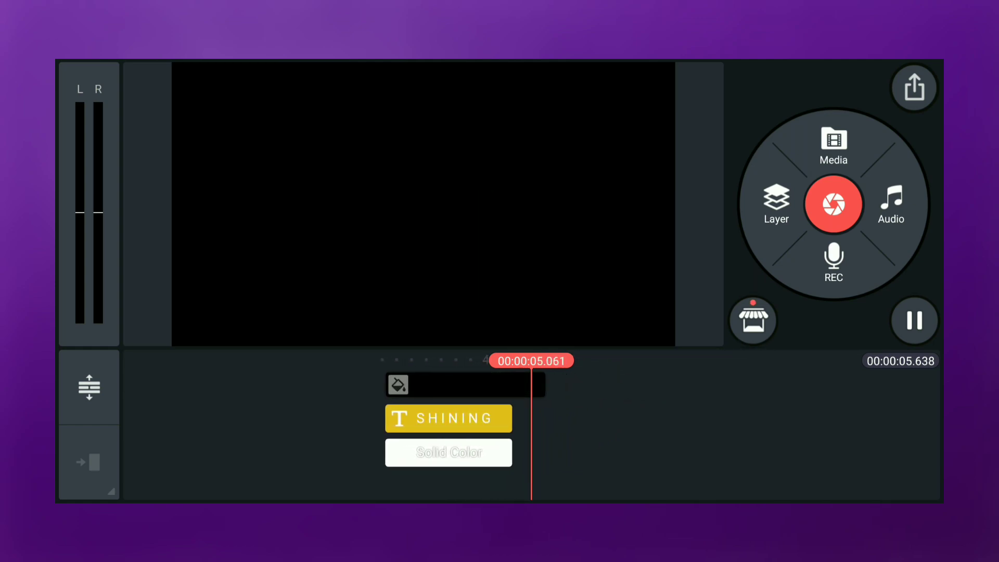
pyautogui.click(913, 320)
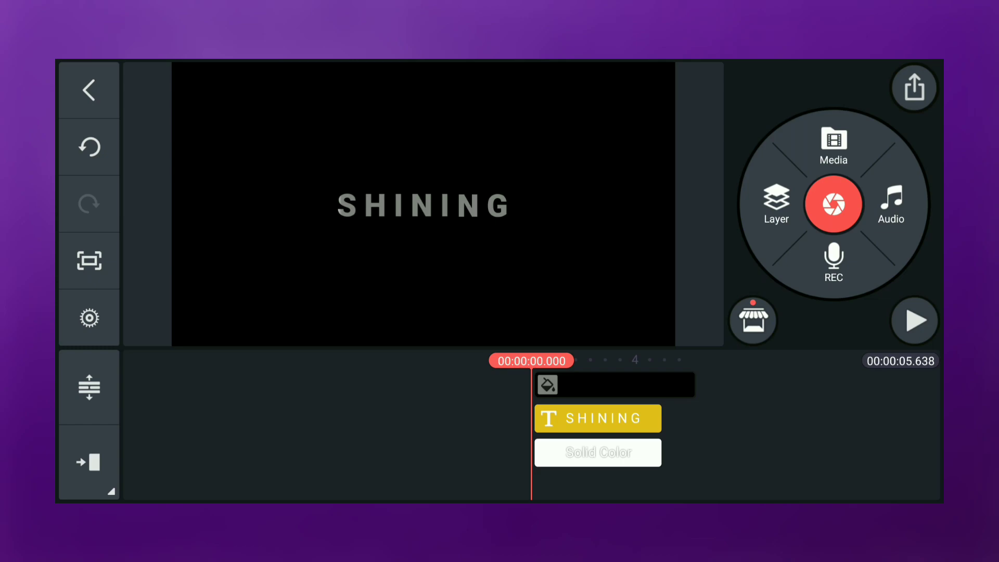
pyautogui.click(914, 88)
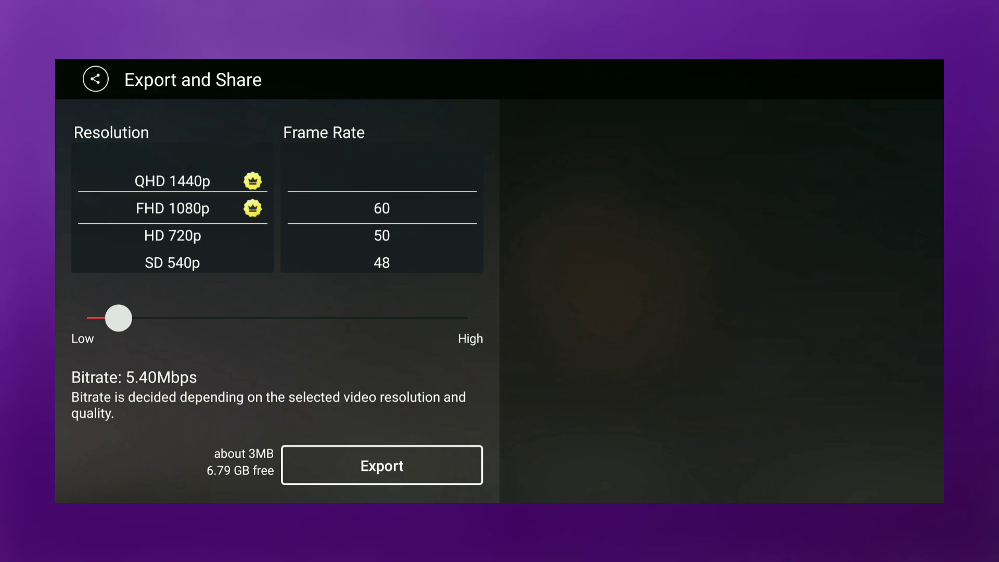
# Export the video at FHD 1080p and return to the editor.
pyautogui.click(381, 466)
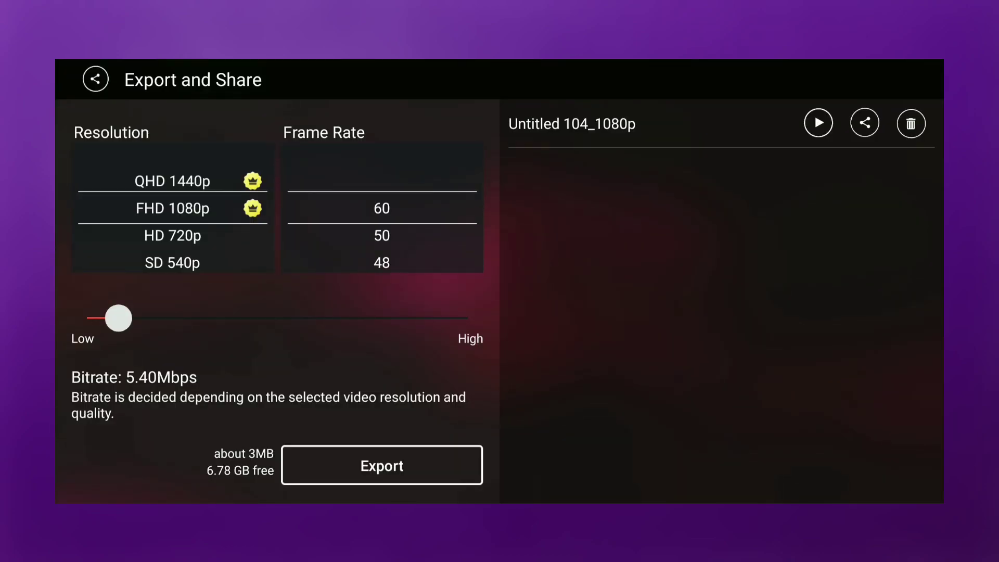
pyautogui.click(95, 79)
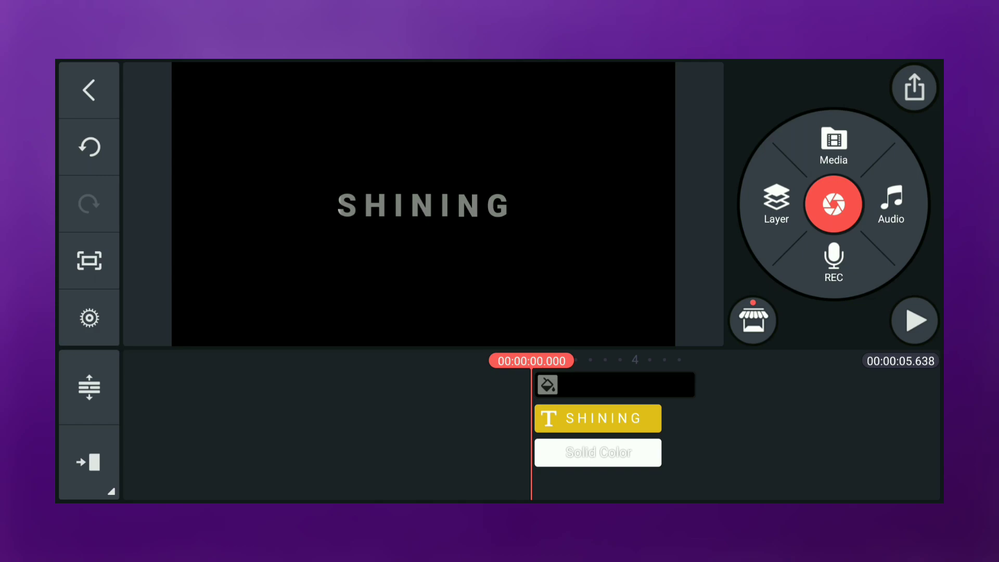